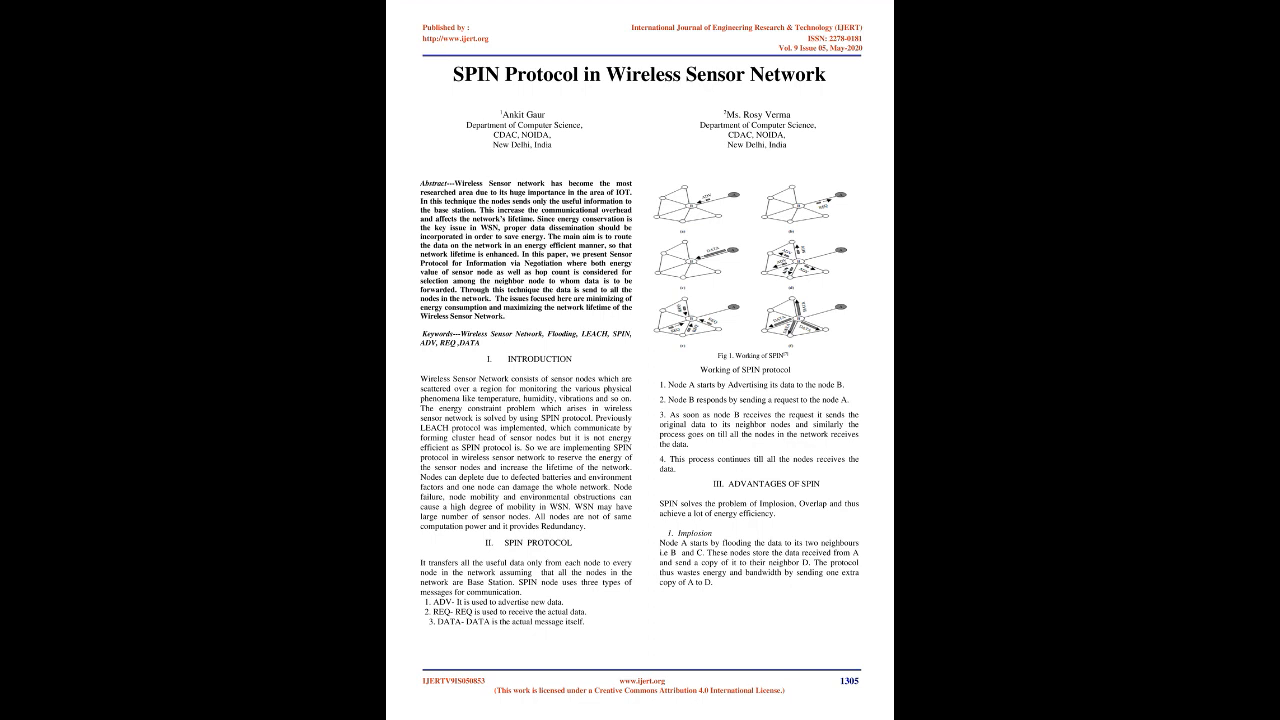
# Step: Scroll the SPIN protocol paper down from its title page, abstract and introduction
pyautogui.scroll(-3)
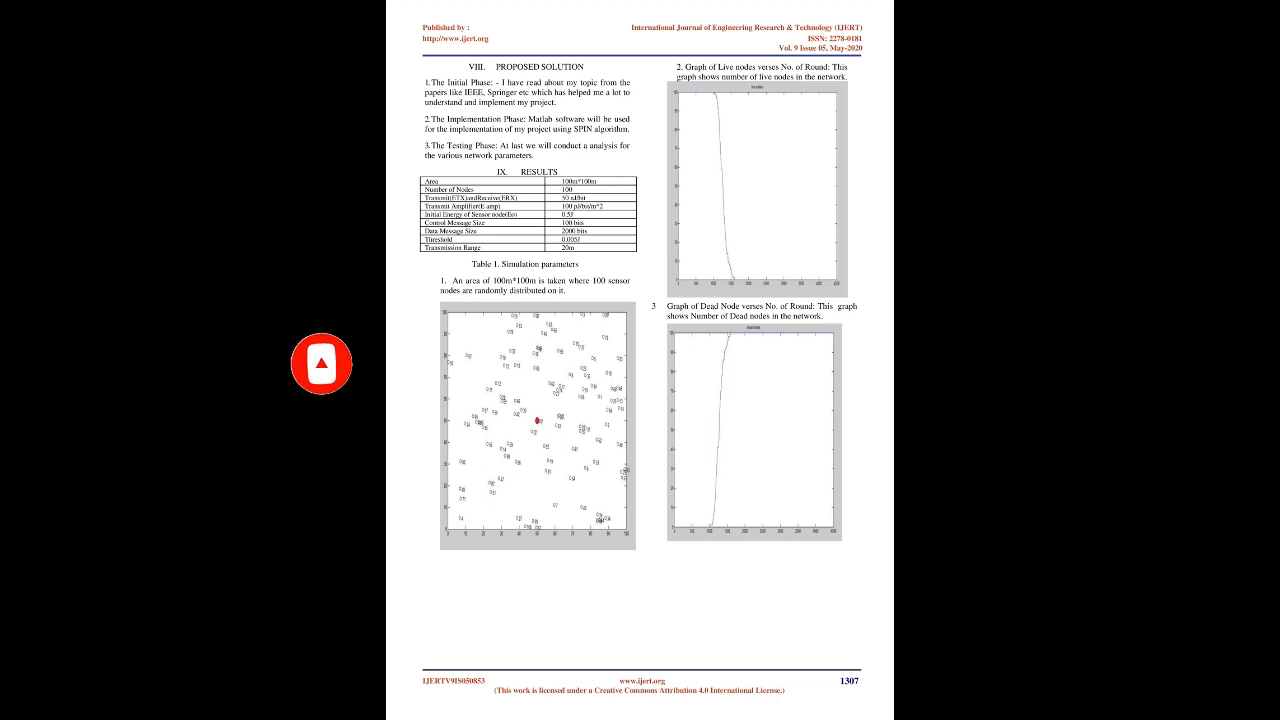
# Step: Scroll down to page 1308 with the comparison graphs, conclusion and references
pyautogui.scroll(-3)
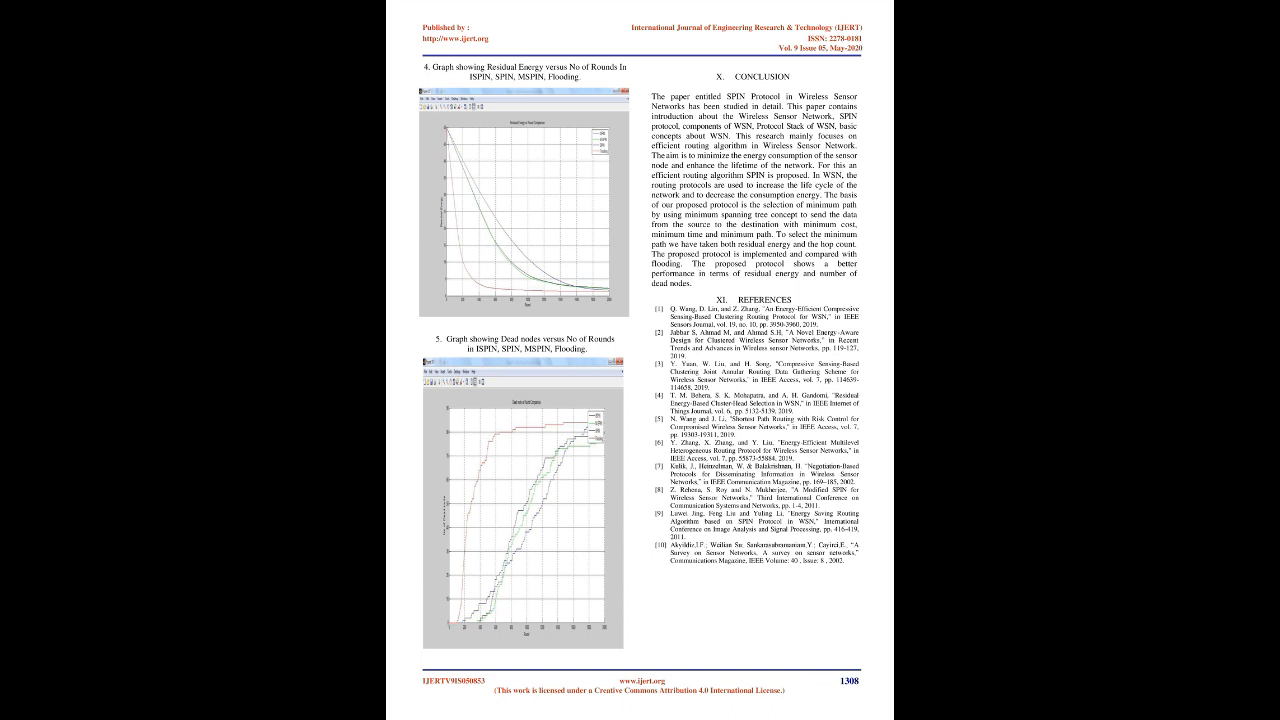
pyautogui.click(200, 363)
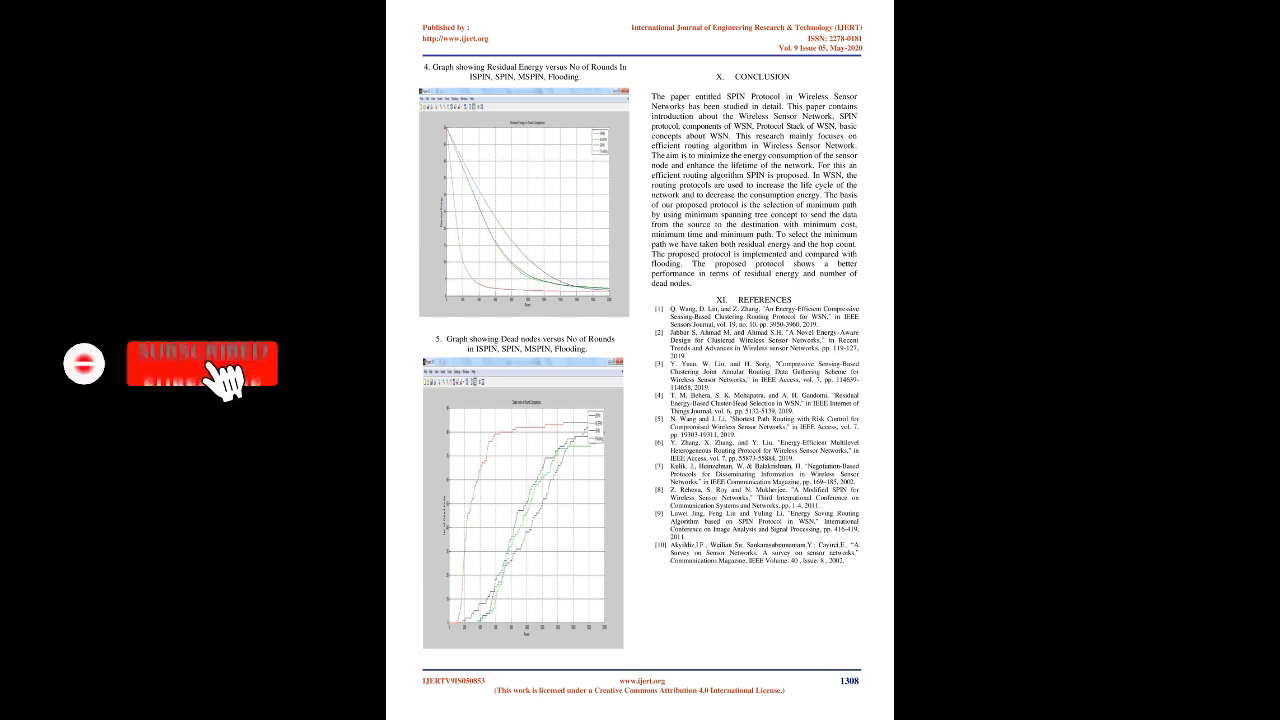